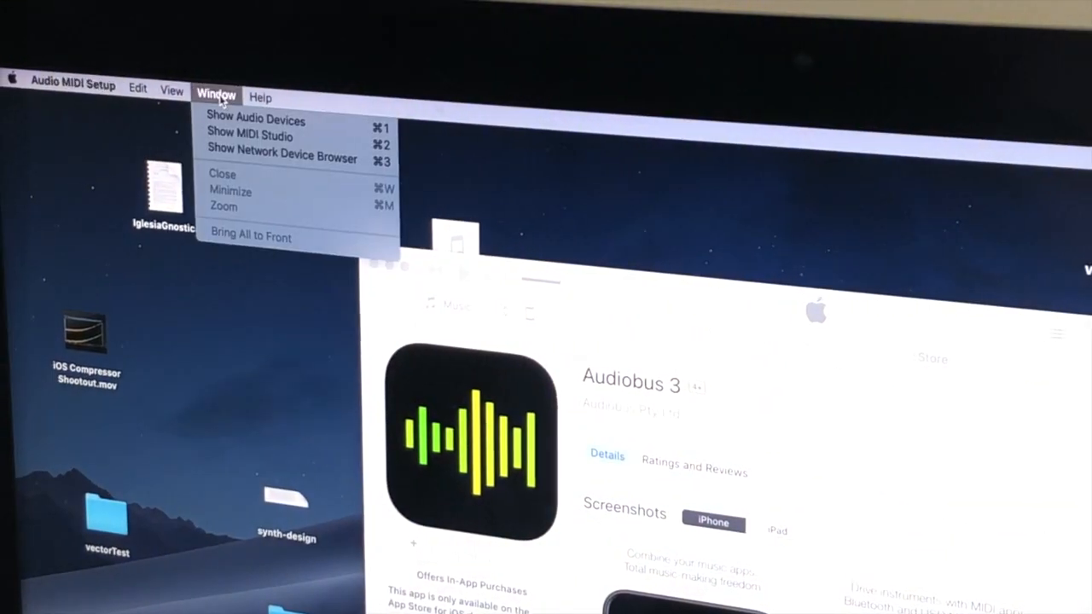
Show the audio devices list and enable the iPad as an audio device
left_click(256, 119)
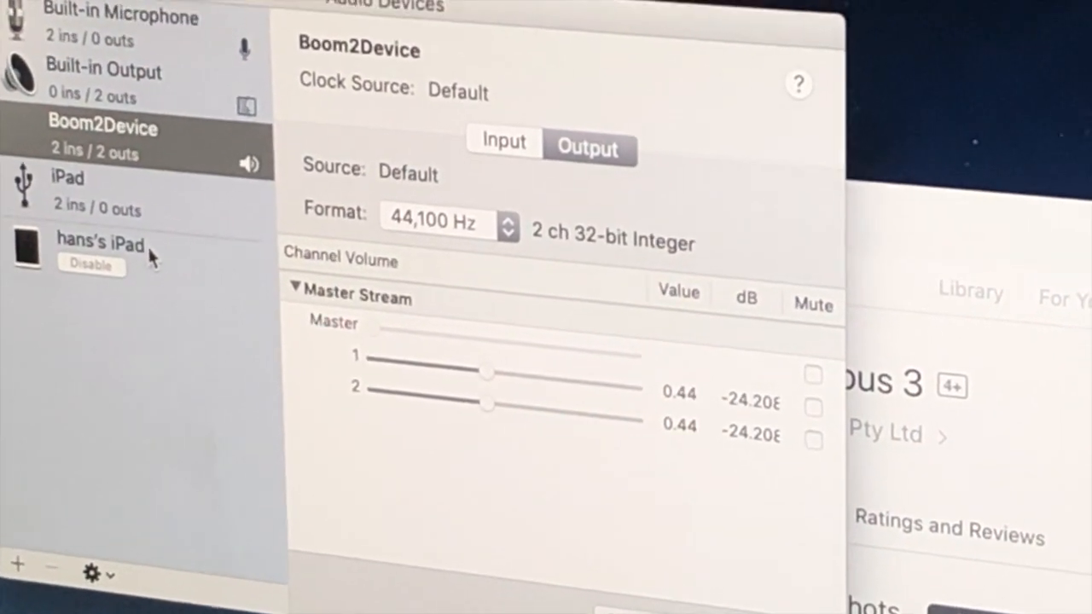
left_click(99, 191)
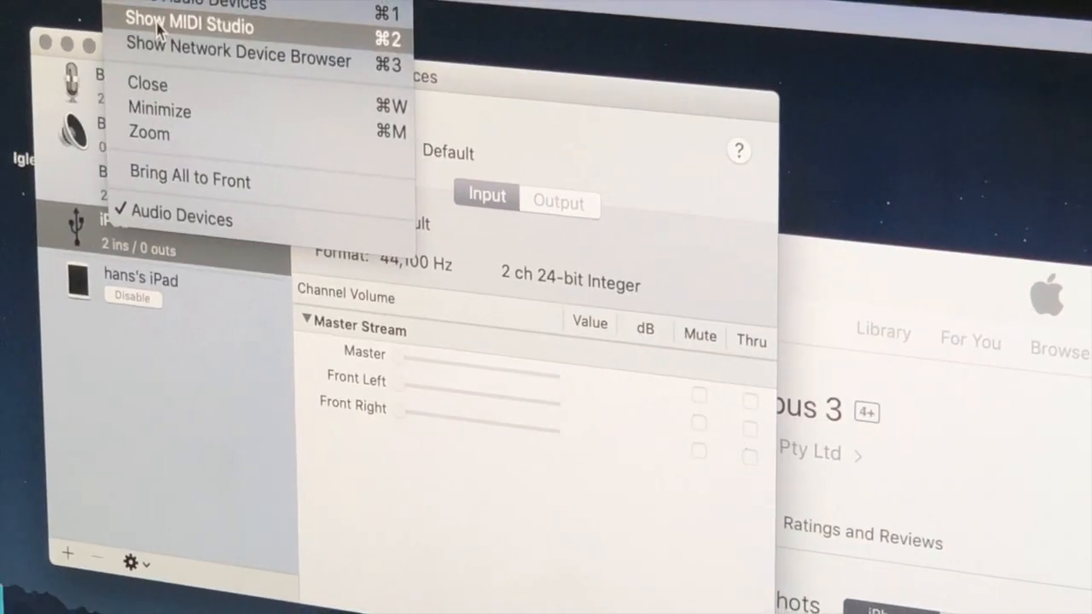
Show the MIDI Studio and view the iPad MIDI device's details
left_click(189, 26)
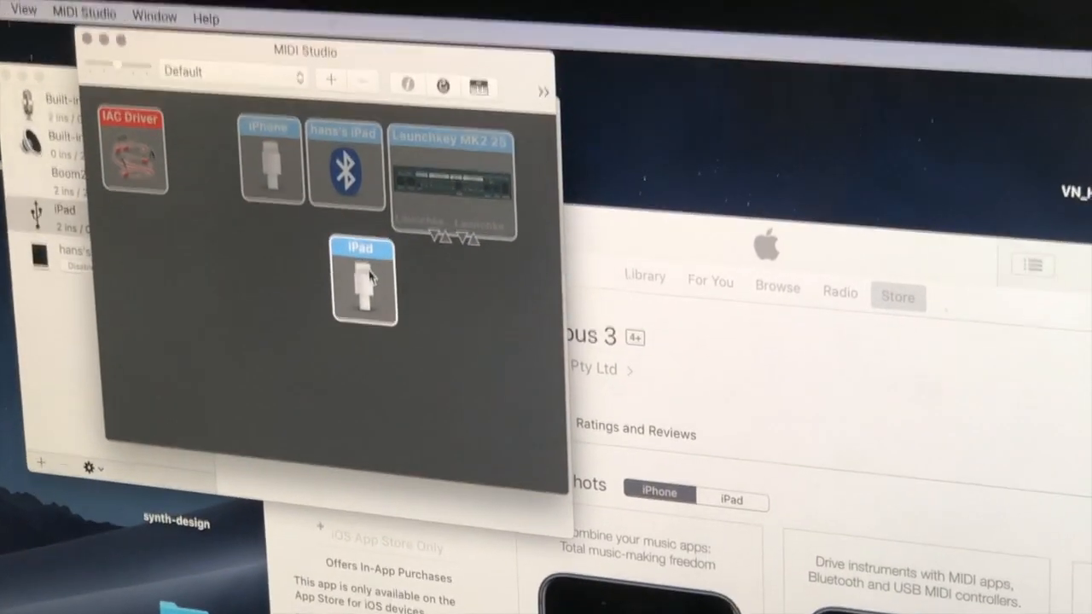
double_click(366, 281)
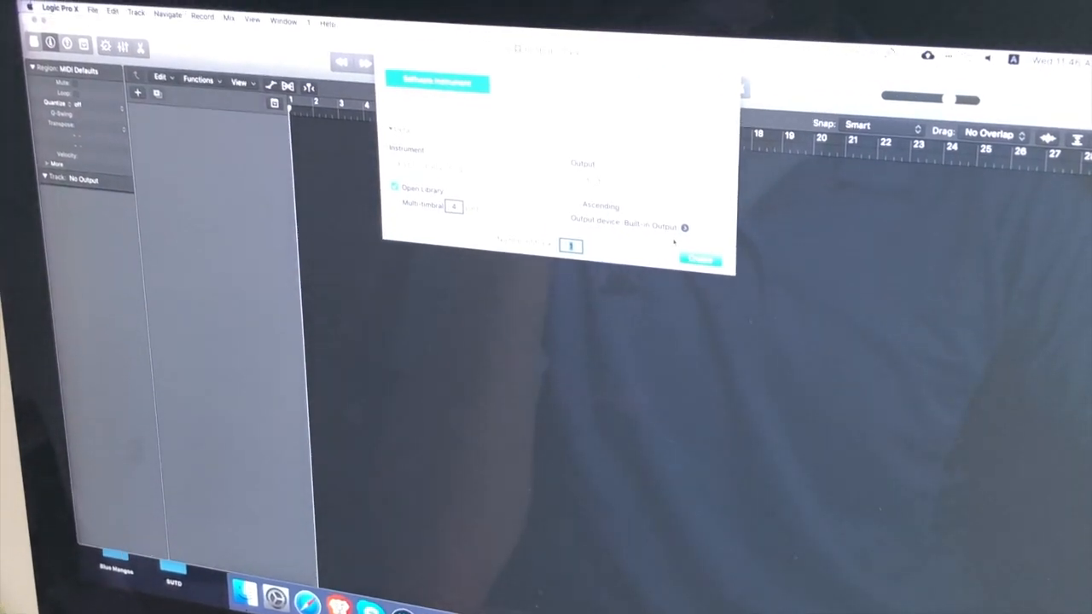
Create a new Software Instrument track (Inst 1) from the New Tracks dialog
left_click(702, 259)
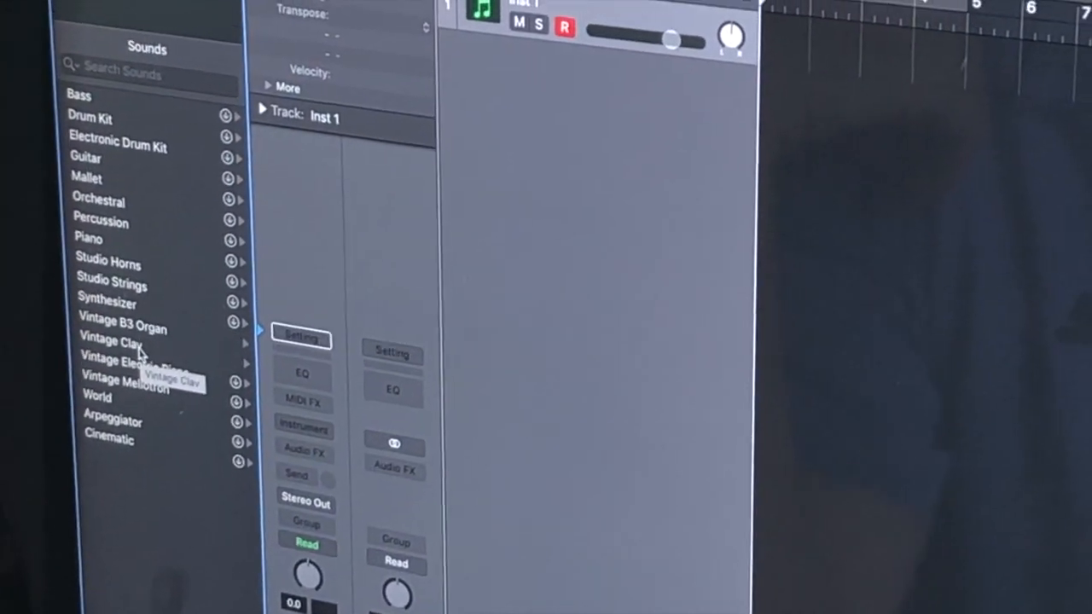
Load a Vintage Clav clavinet patch such as Cop Show Clav onto Inst 1
left_click(110, 338)
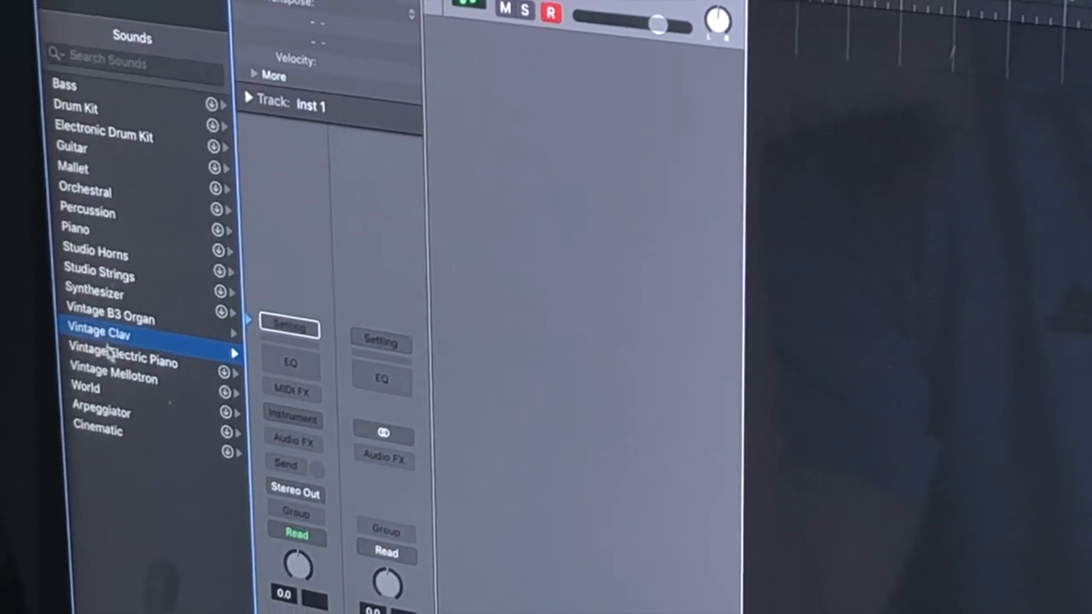
left_click(99, 331)
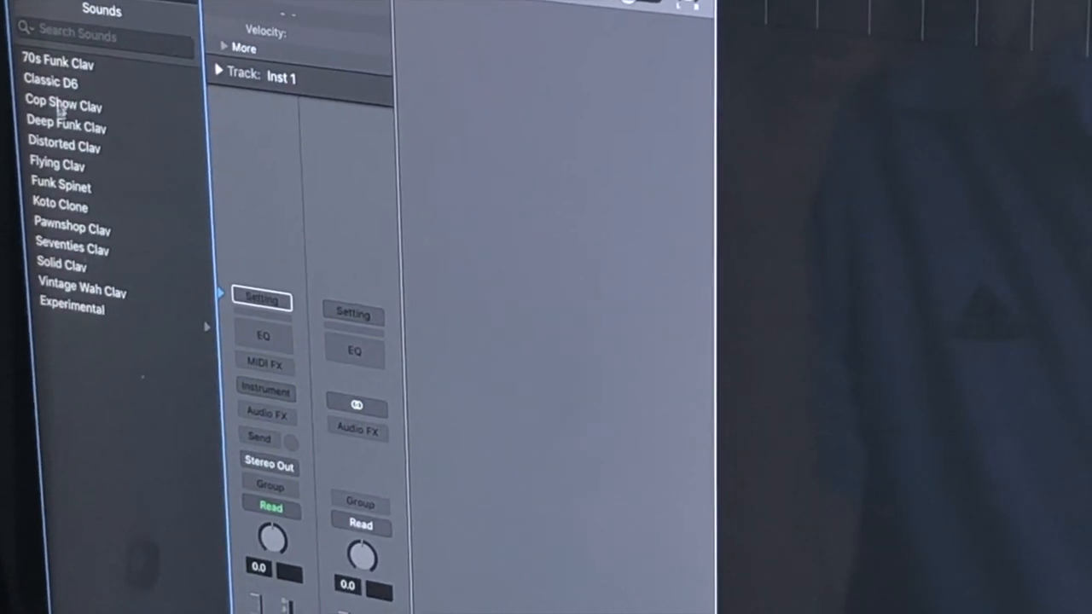
left_click(58, 63)
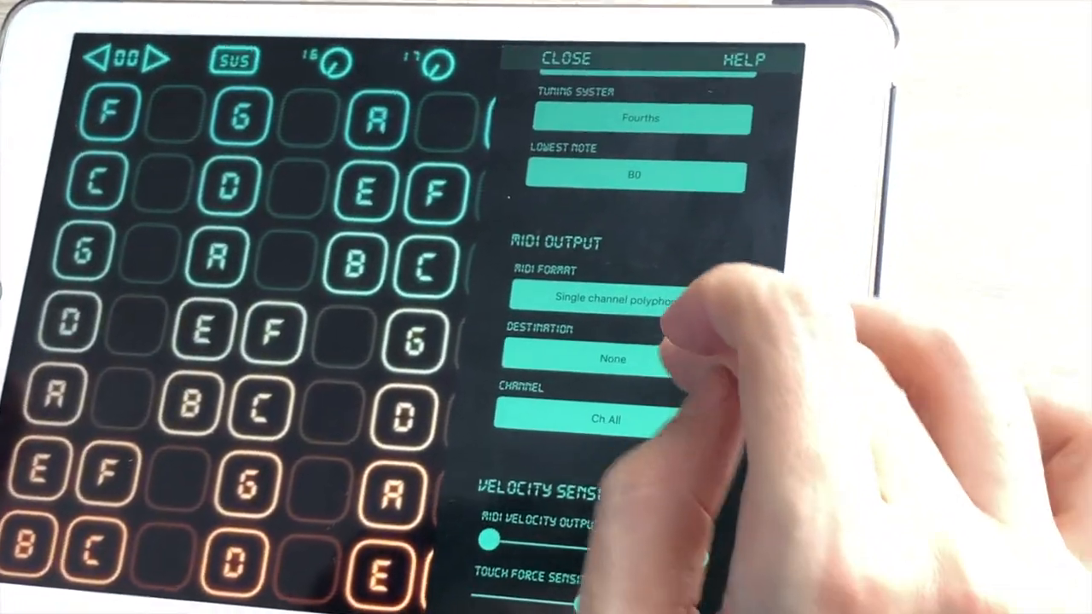
Show the MIDI Output destination list, which includes IDAM MIDI Host
left_click(611, 359)
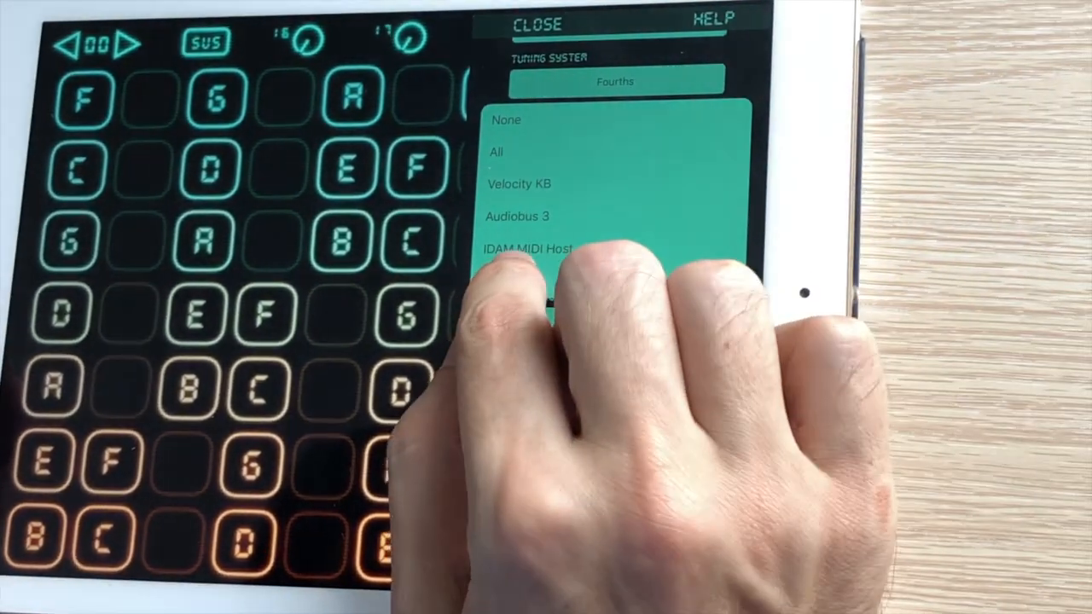